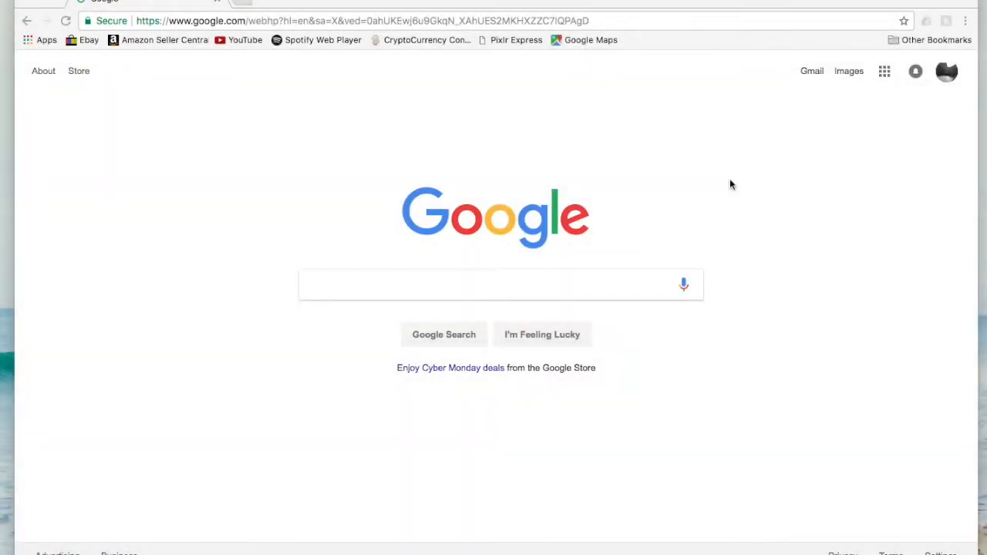
{"action": "mouse_move", "coordinate": [666, 142]}
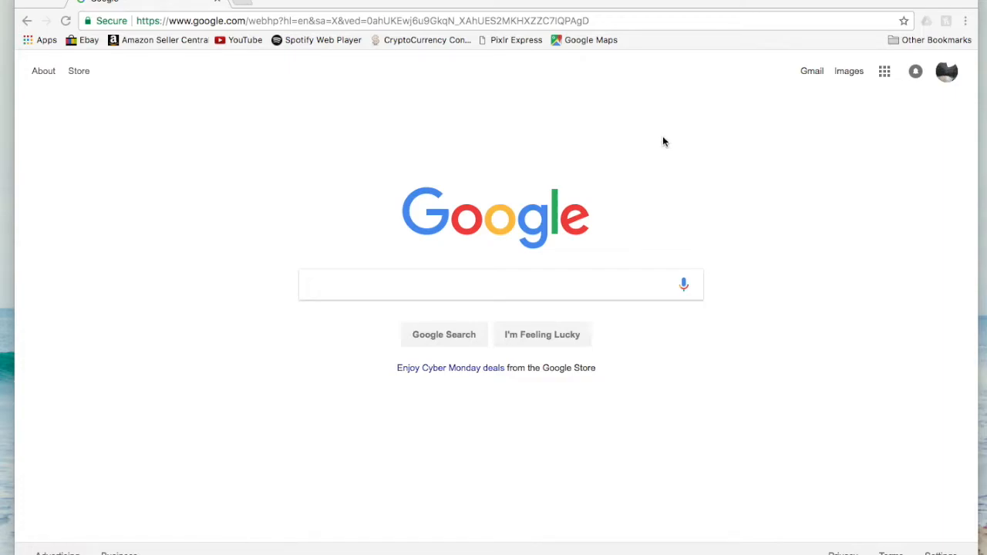
{"action": "mouse_move", "coordinate": [787, 197]}
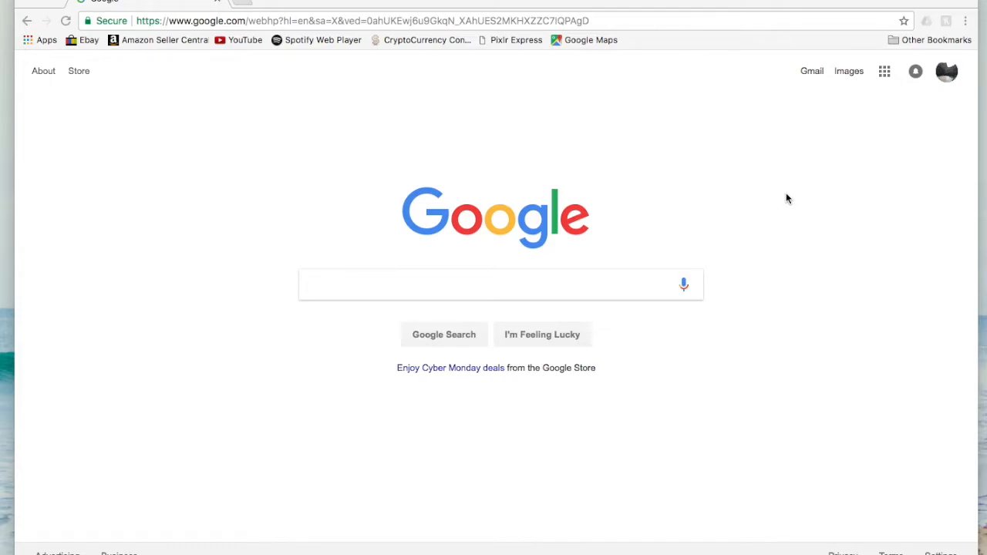
{"action": "mouse_move", "coordinate": [718, 179]}
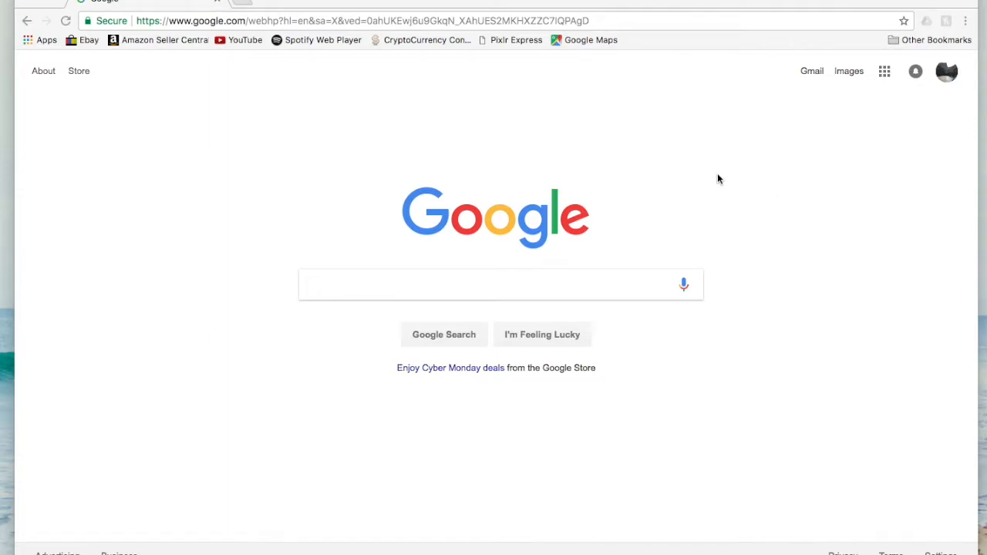
{"action": "mouse_move", "coordinate": [772, 215]}
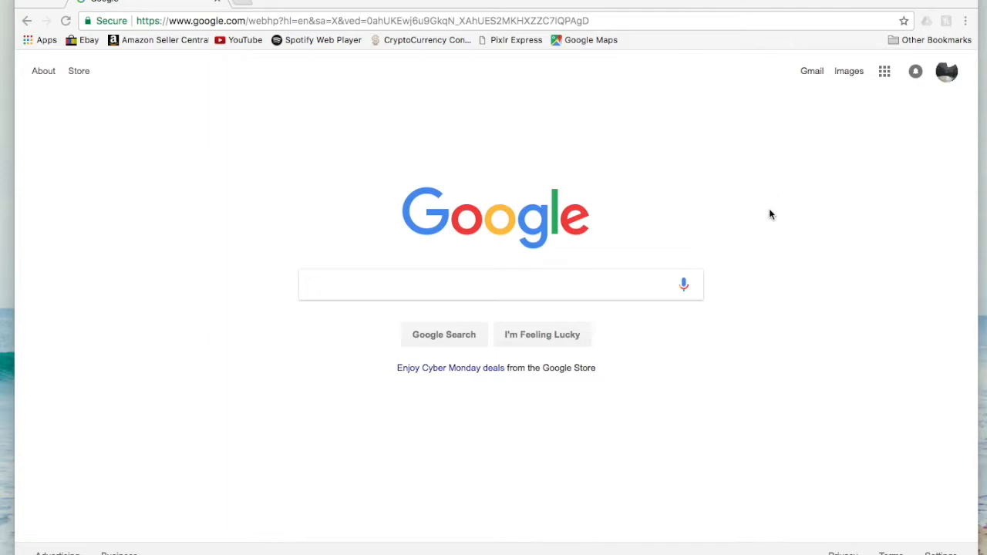
{"action": "mouse_move", "coordinate": [363, 144]}
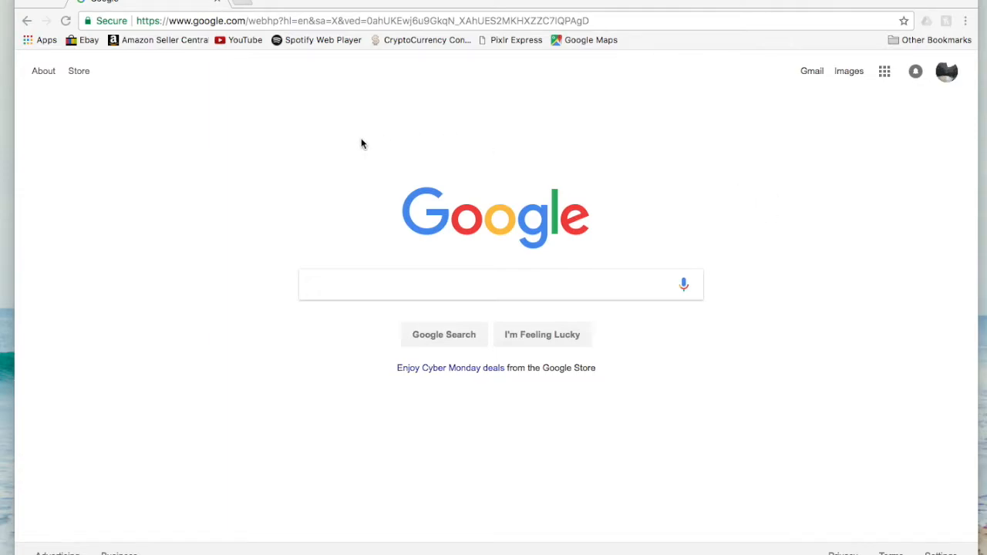
{"action": "mouse_move", "coordinate": [786, 173]}
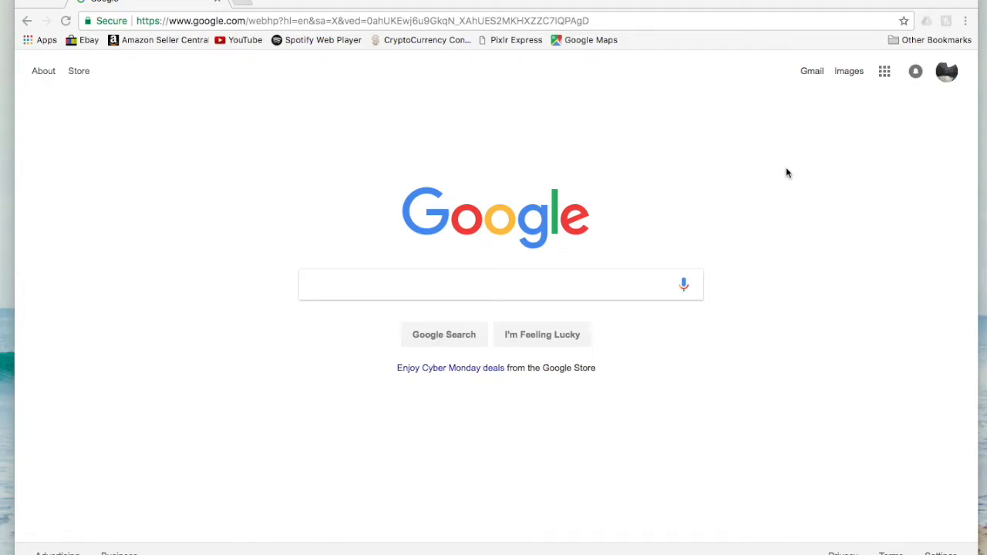
{"action": "mouse_move", "coordinate": [732, 139]}
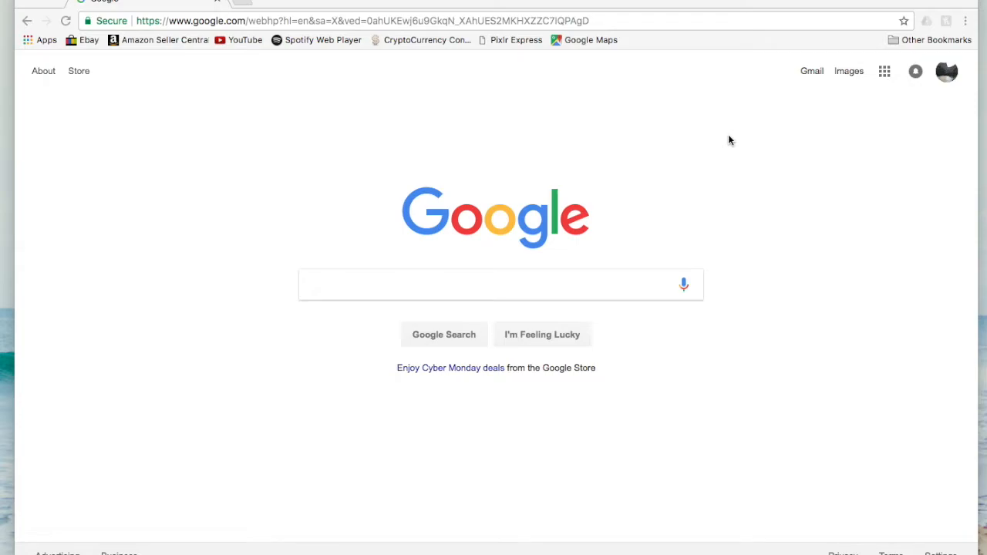
{"action": "mouse_move", "coordinate": [940, 65]}
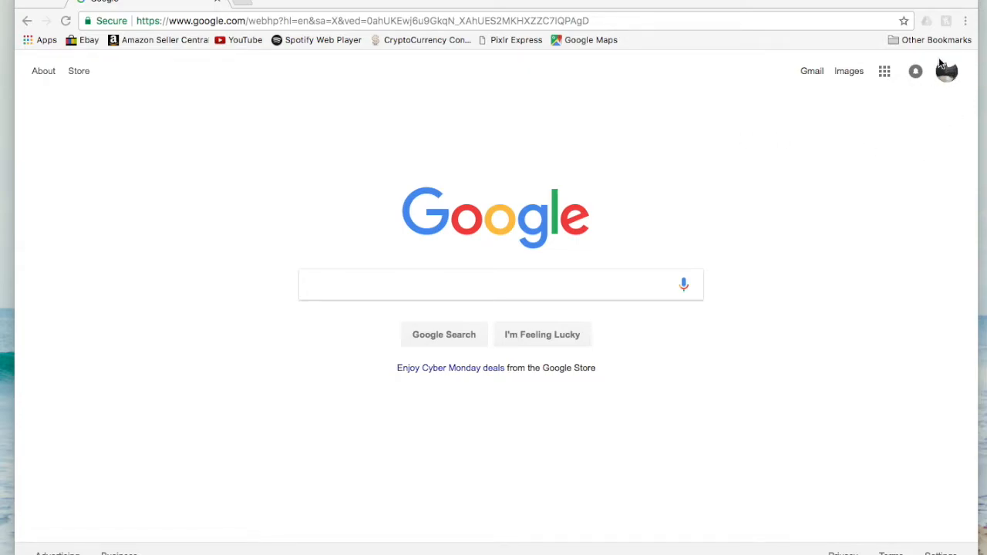
{"action": "mouse_move", "coordinate": [938, 78]}
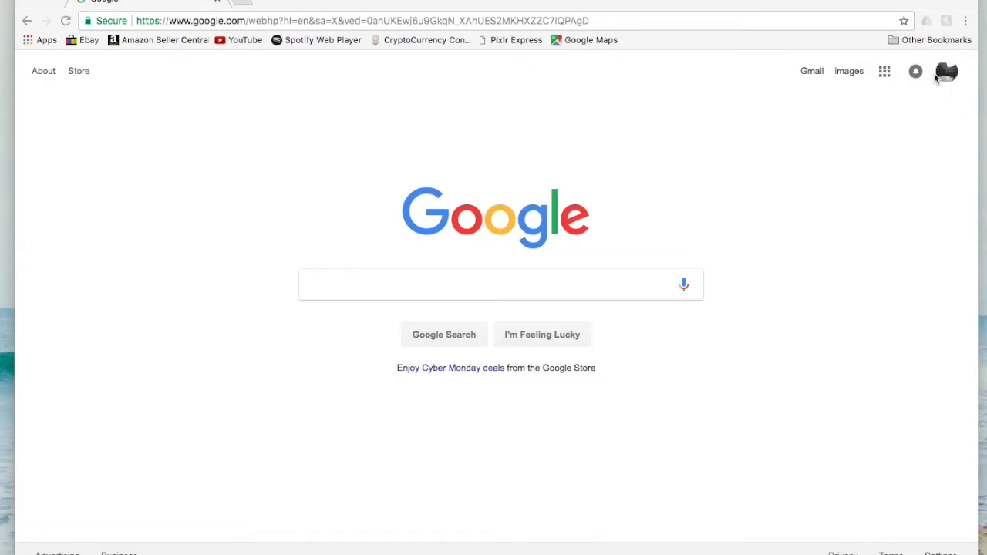
{"action": "mouse_move", "coordinate": [937, 91]}
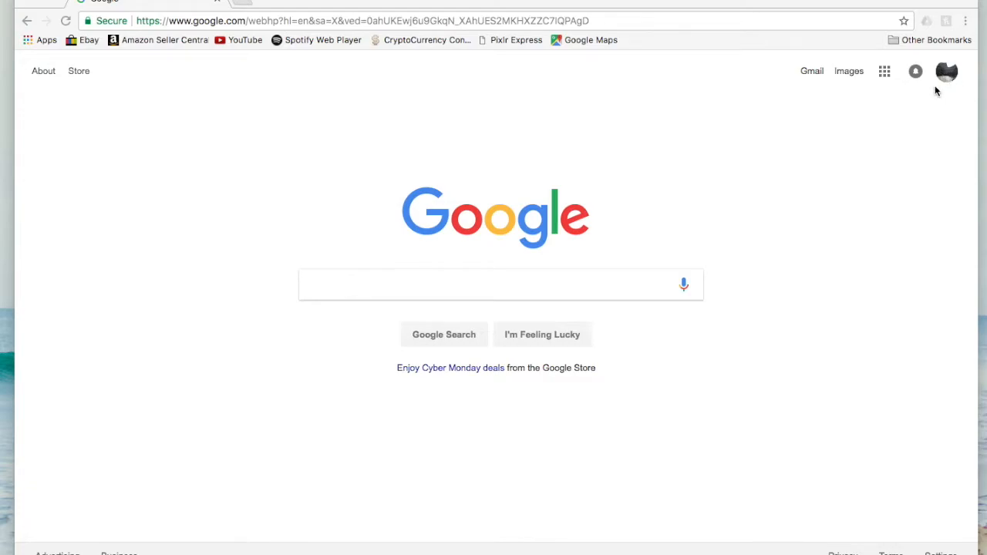
{"action": "mouse_move", "coordinate": [932, 115]}
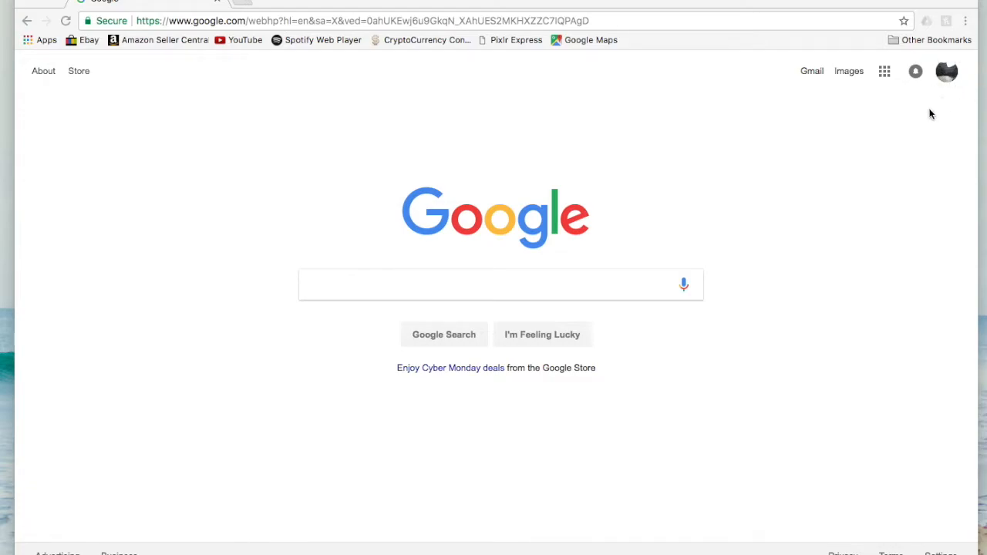
{"action": "mouse_move", "coordinate": [929, 93]}
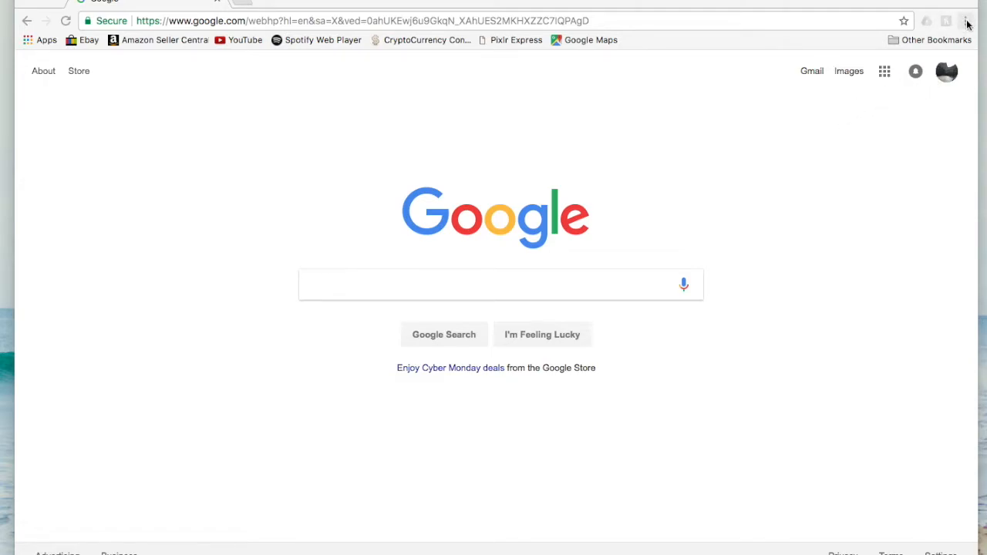
Step: Start Import Bookmarks and Settings from the Chrome menu's Bookmarks options
{"action": "left_click", "coordinate": [966, 22]}
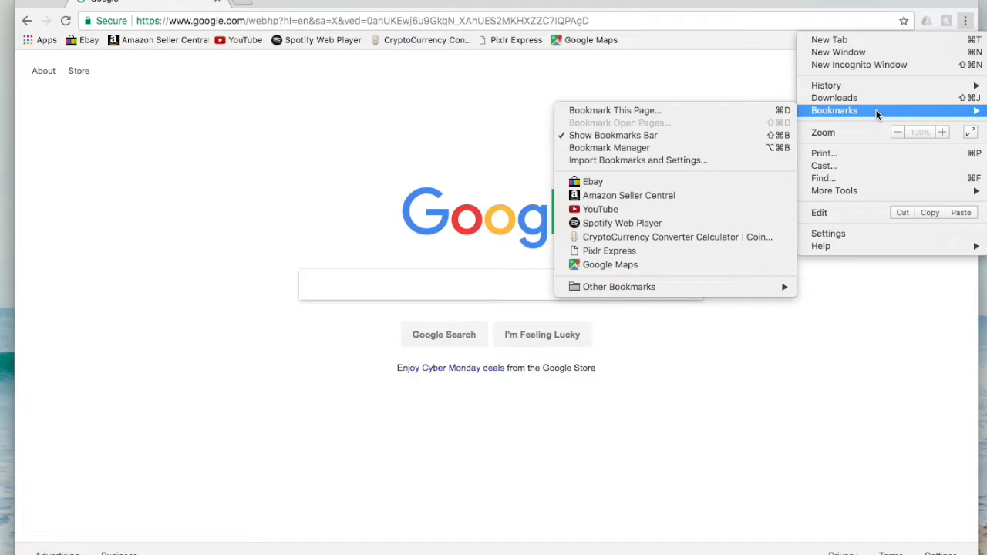
{"action": "mouse_move", "coordinate": [709, 123]}
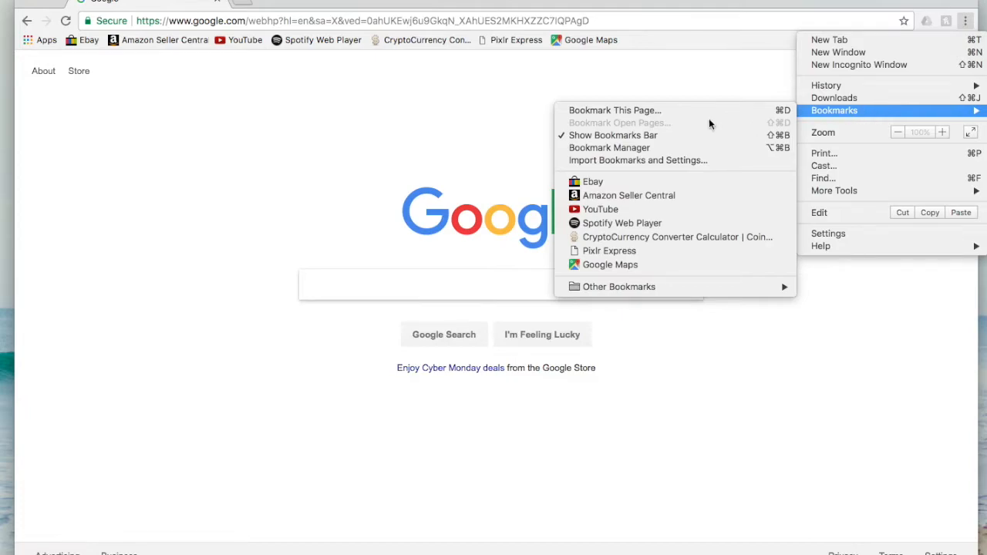
{"action": "mouse_move", "coordinate": [638, 159]}
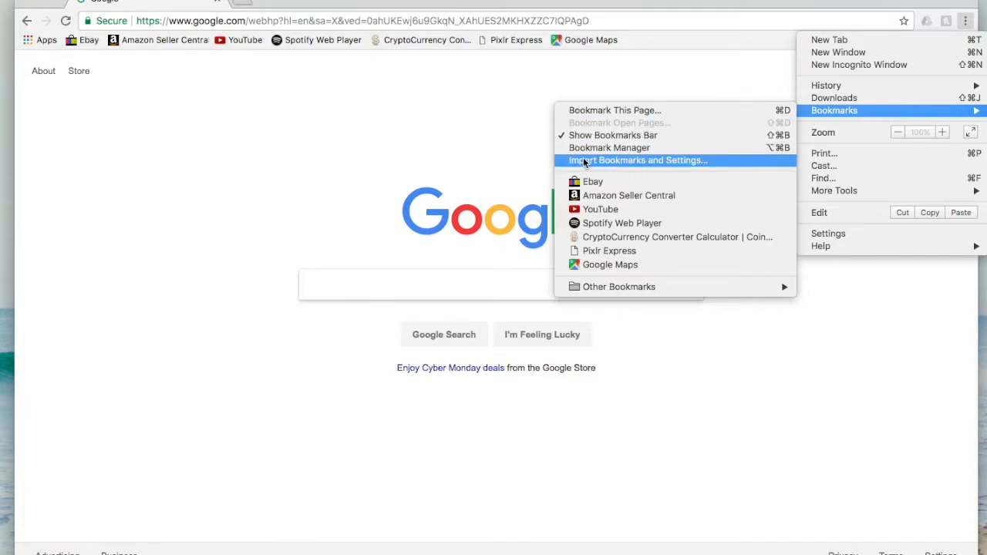
{"action": "mouse_move", "coordinate": [673, 160]}
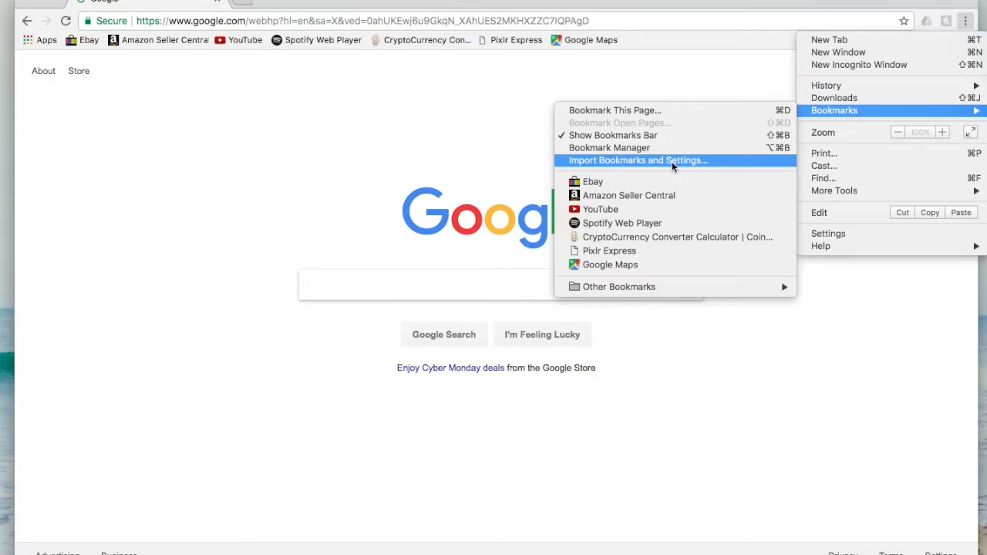
{"action": "left_click", "coordinate": [637, 160]}
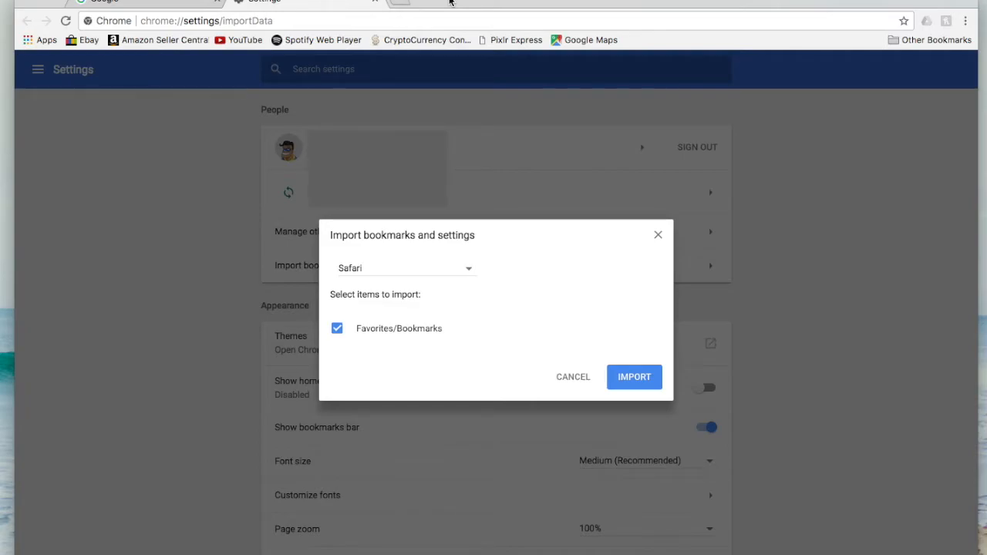
{"action": "mouse_move", "coordinate": [491, 327]}
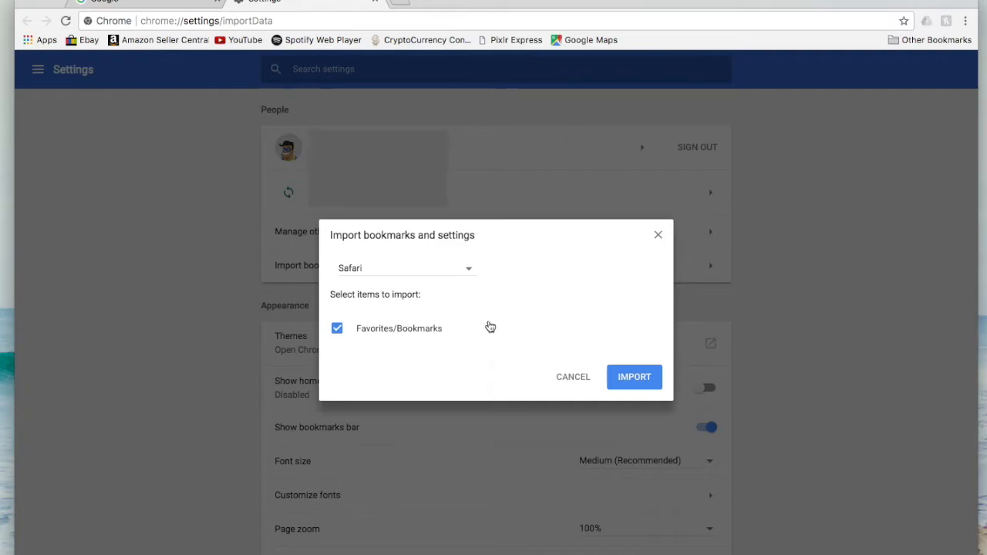
{"action": "mouse_move", "coordinate": [450, 249]}
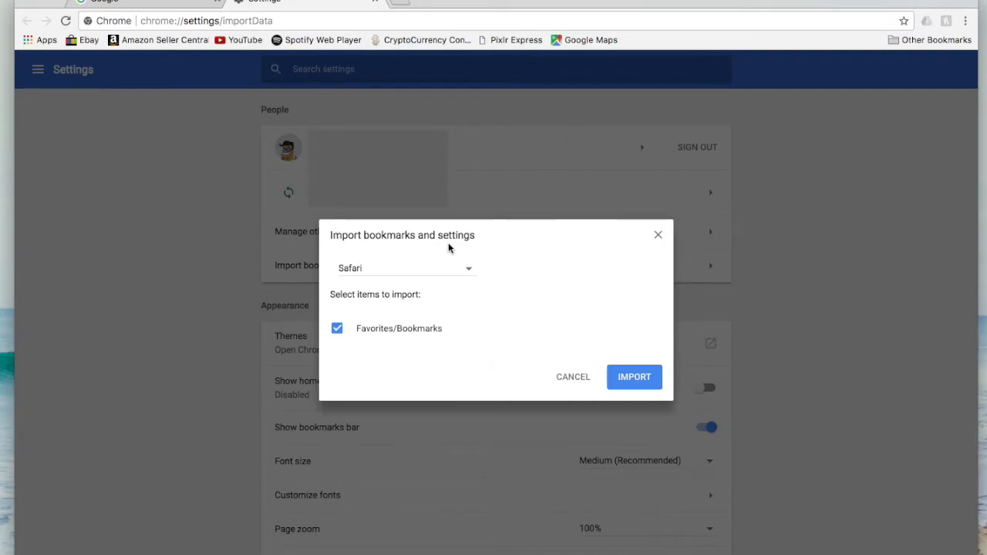
{"action": "mouse_move", "coordinate": [384, 254]}
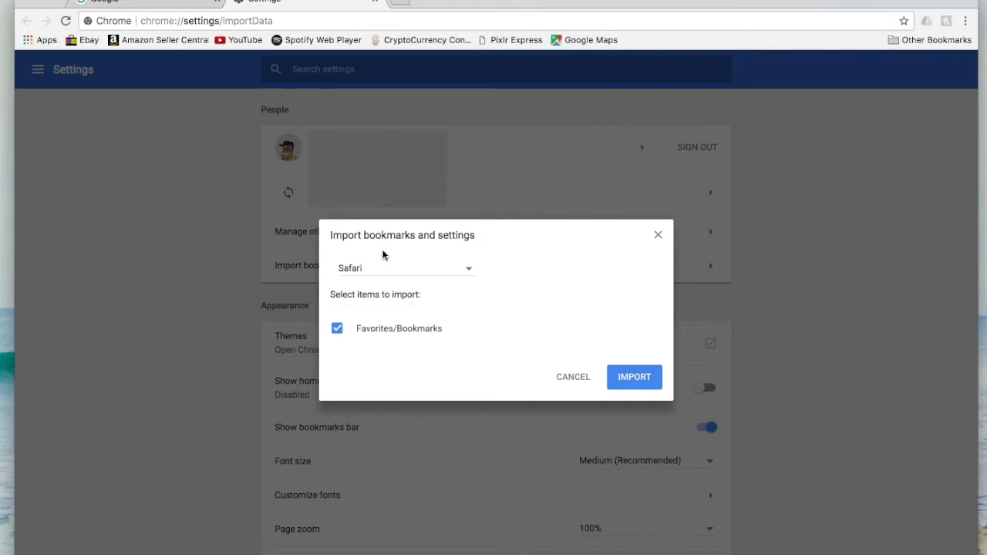
{"action": "mouse_move", "coordinate": [409, 278]}
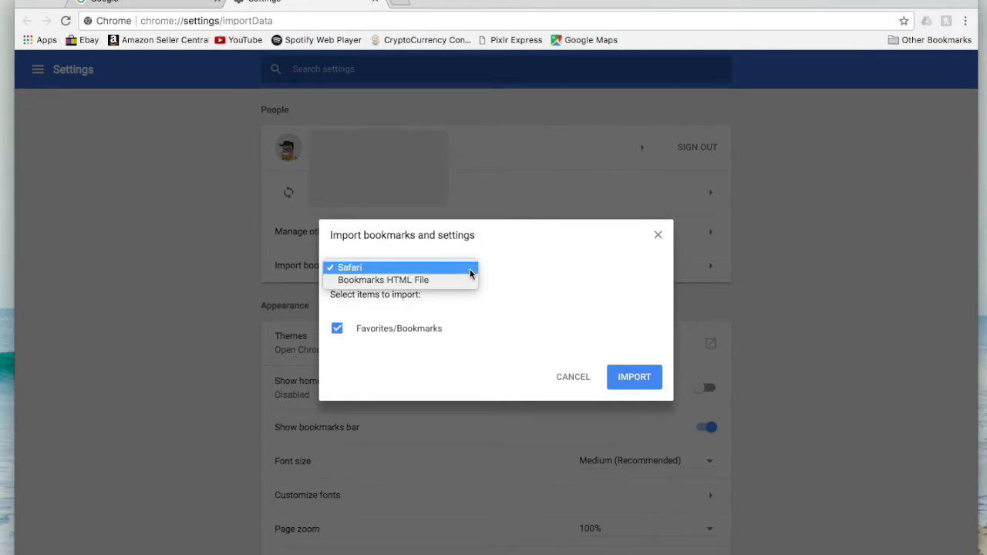
Step: Choose Safari as the source and import its Favorites/Bookmarks
{"action": "left_click", "coordinate": [349, 269]}
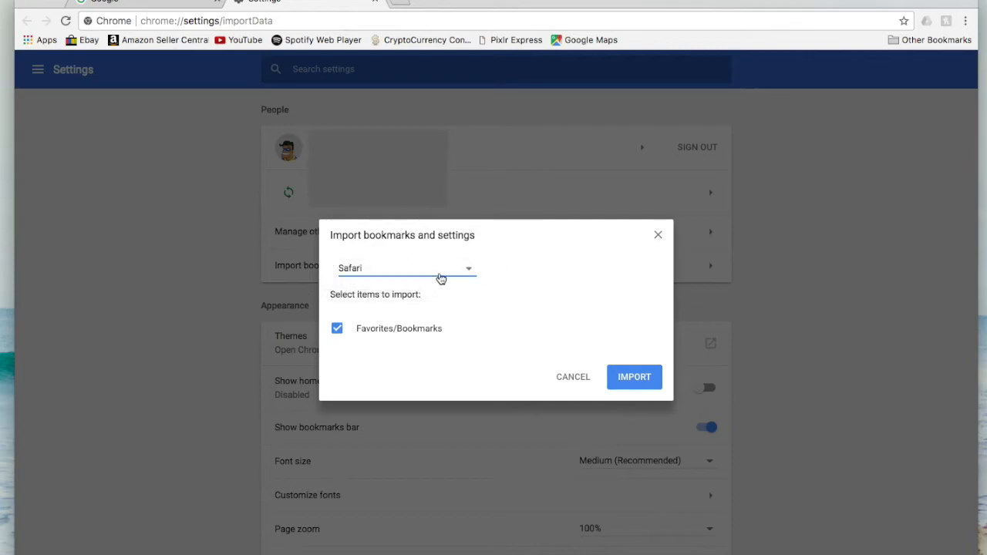
{"action": "left_click", "coordinate": [469, 269]}
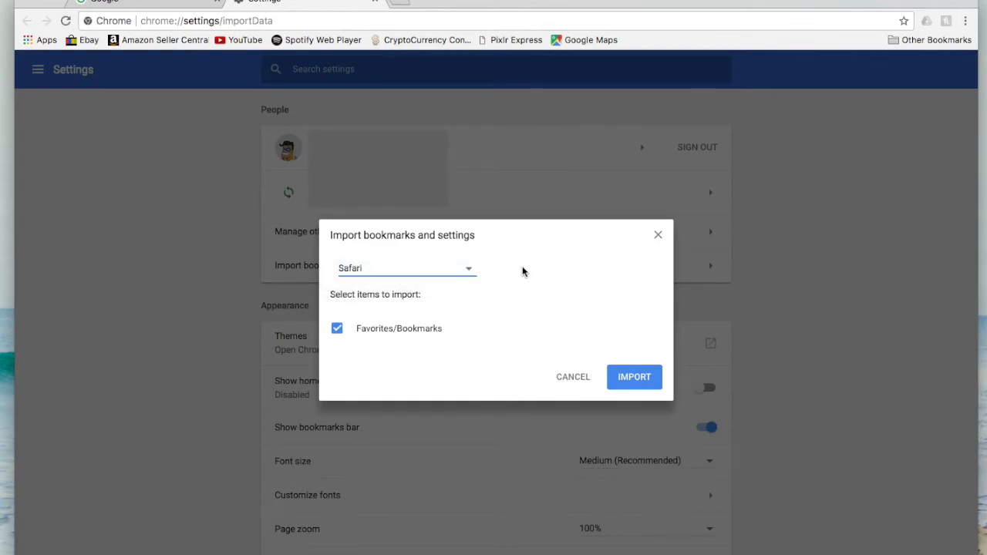
{"action": "mouse_move", "coordinate": [371, 334]}
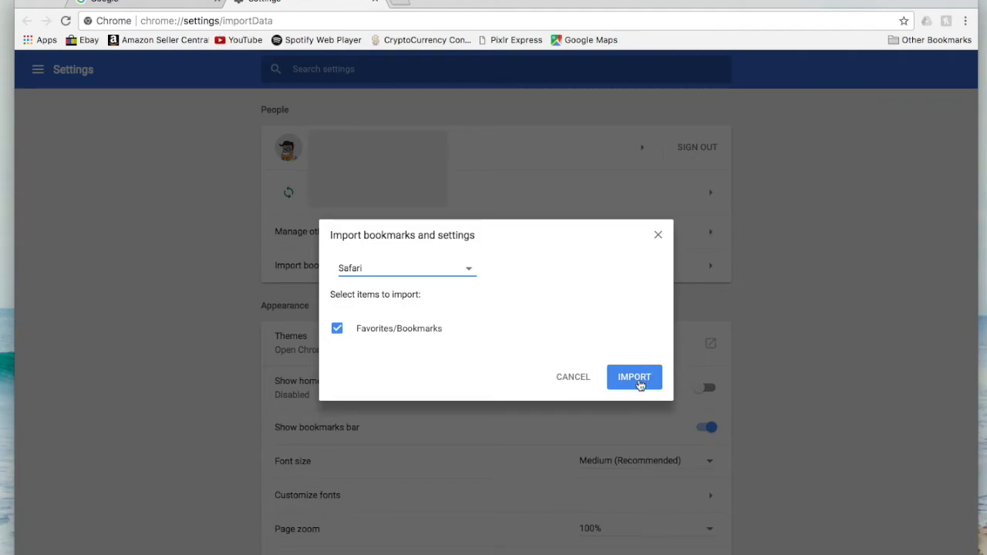
{"action": "left_click", "coordinate": [634, 376]}
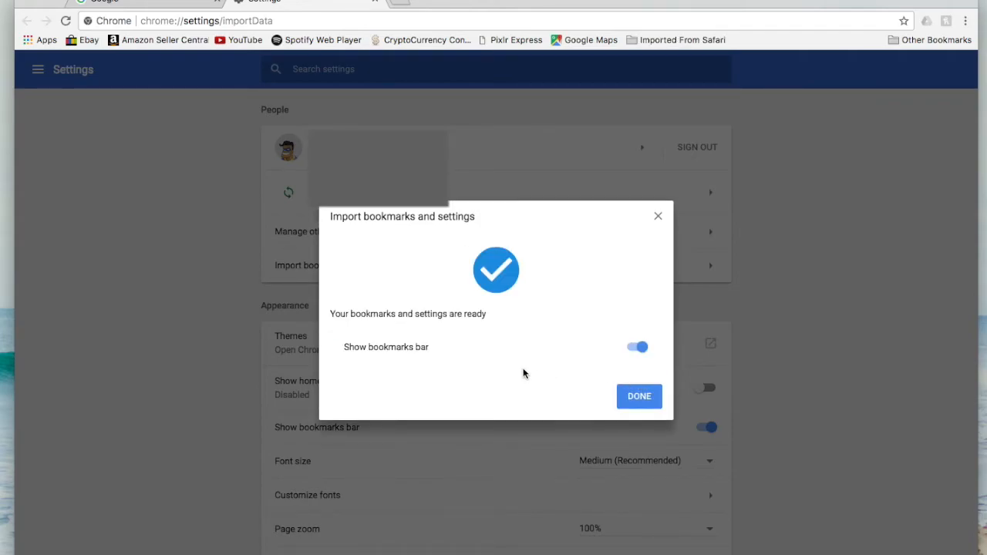
{"action": "mouse_move", "coordinate": [510, 345]}
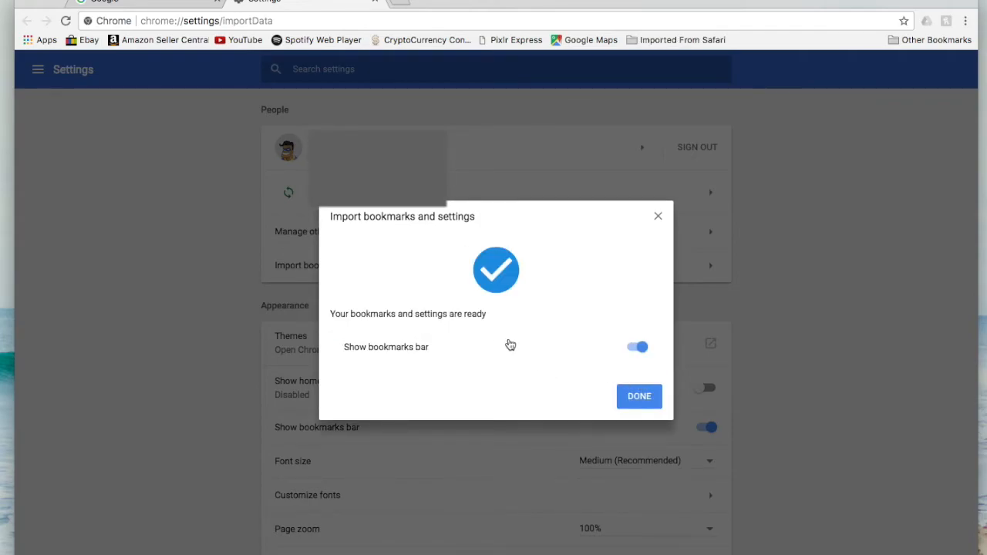
{"action": "mouse_move", "coordinate": [441, 307]}
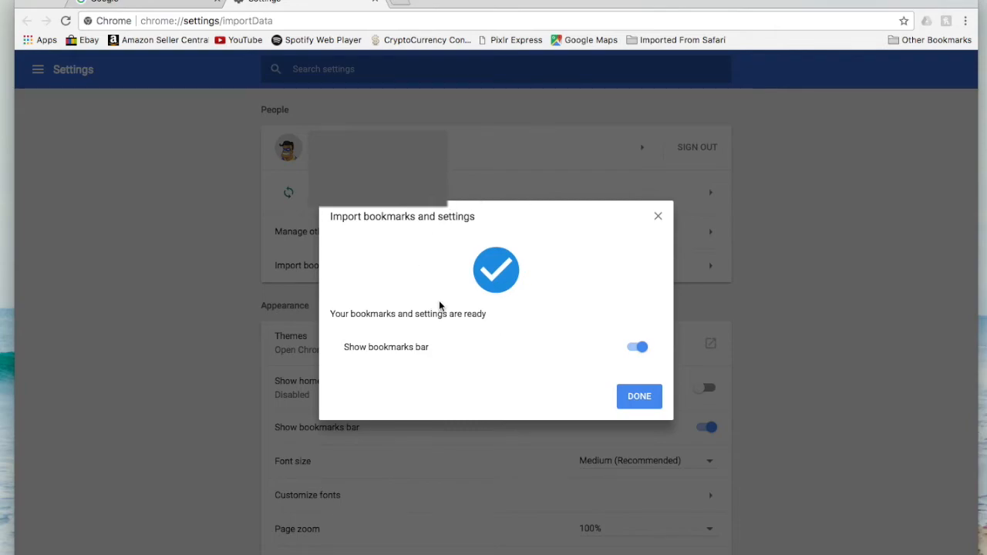
{"action": "mouse_move", "coordinate": [543, 295]}
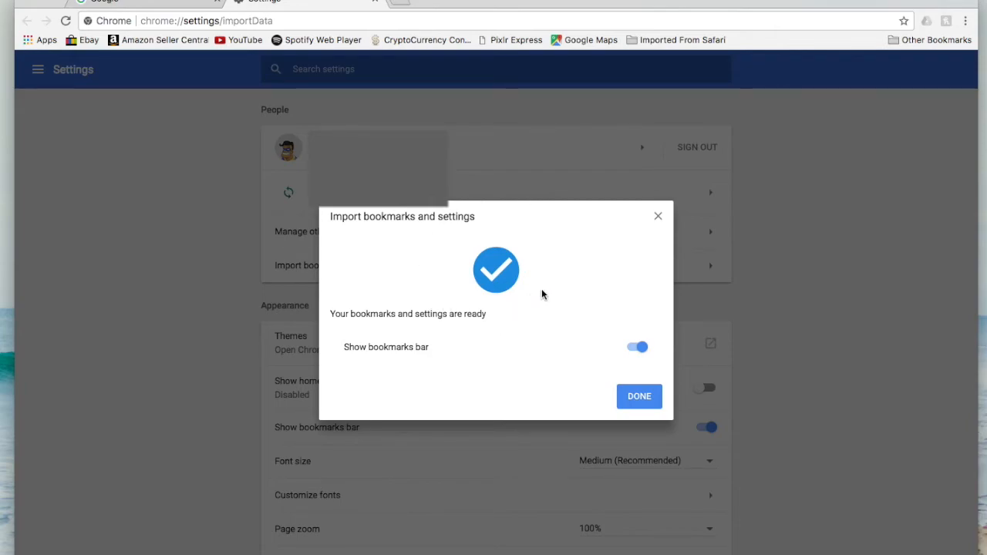
{"action": "mouse_move", "coordinate": [585, 272]}
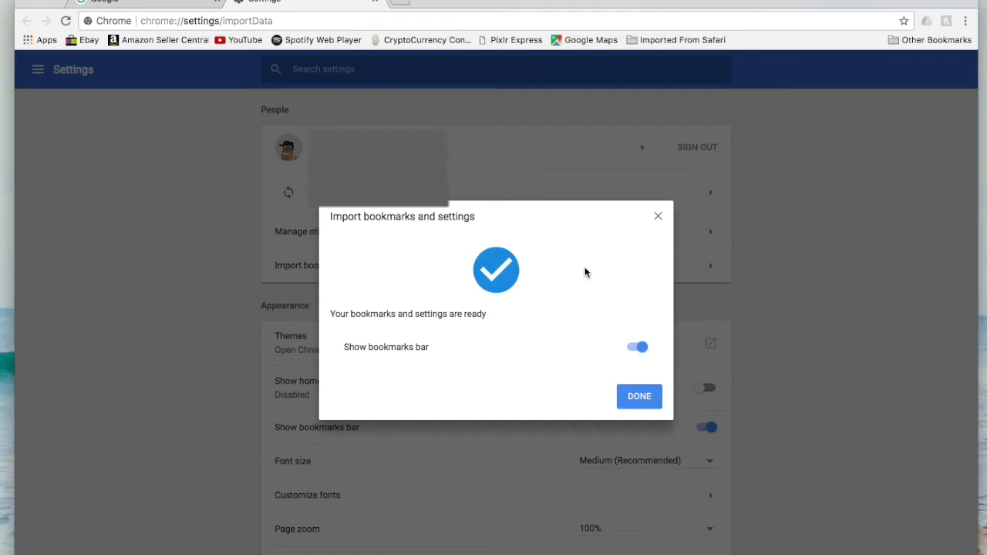
{"action": "mouse_move", "coordinate": [547, 228]}
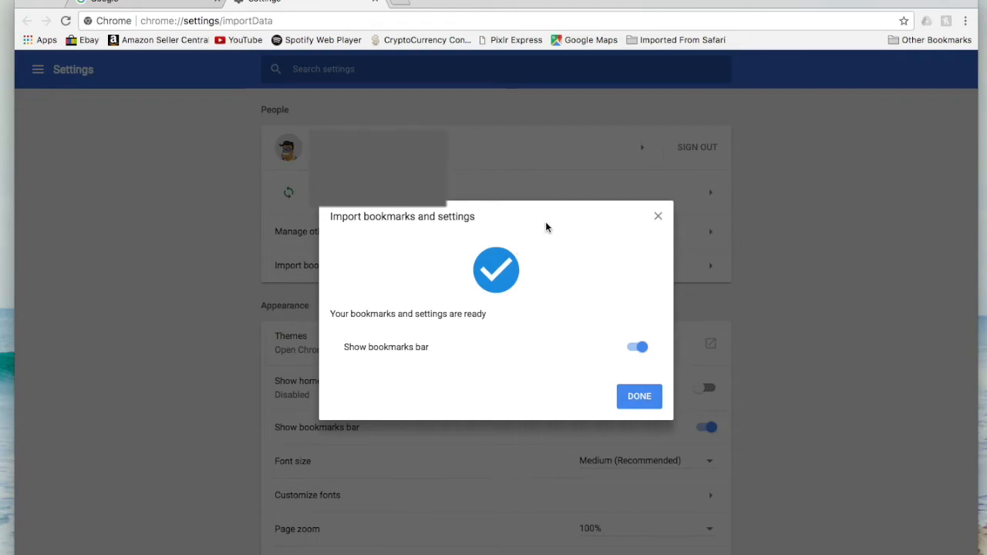
Step: Dismiss the 'Your bookmarks and settings are ready' confirmation with Done
{"action": "left_click", "coordinate": [639, 395]}
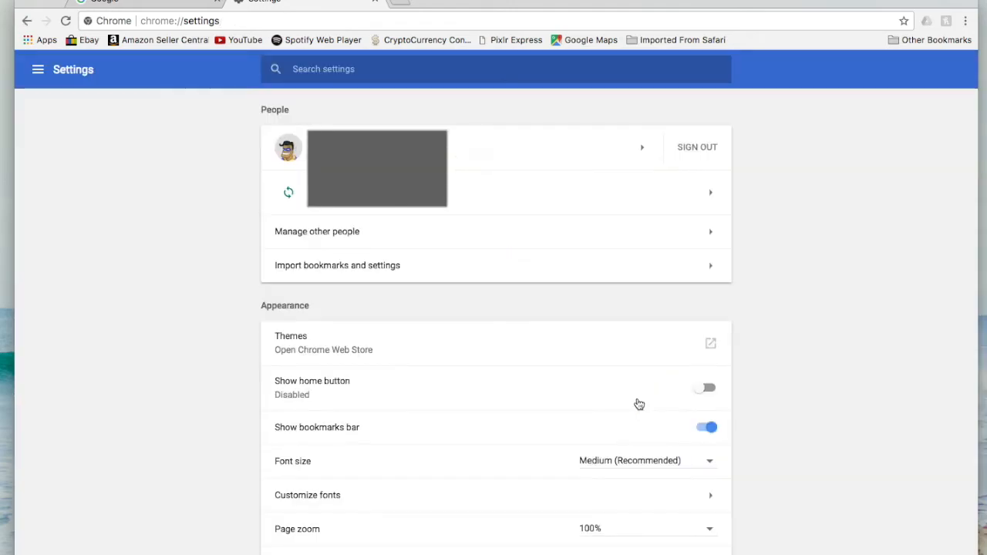
{"action": "mouse_move", "coordinate": [767, 153]}
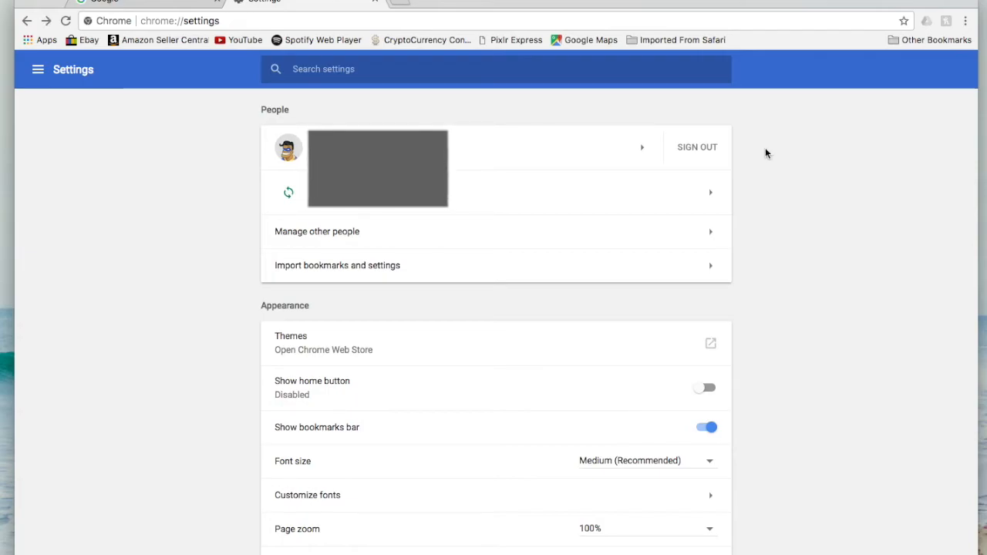
{"action": "mouse_move", "coordinate": [762, 84]}
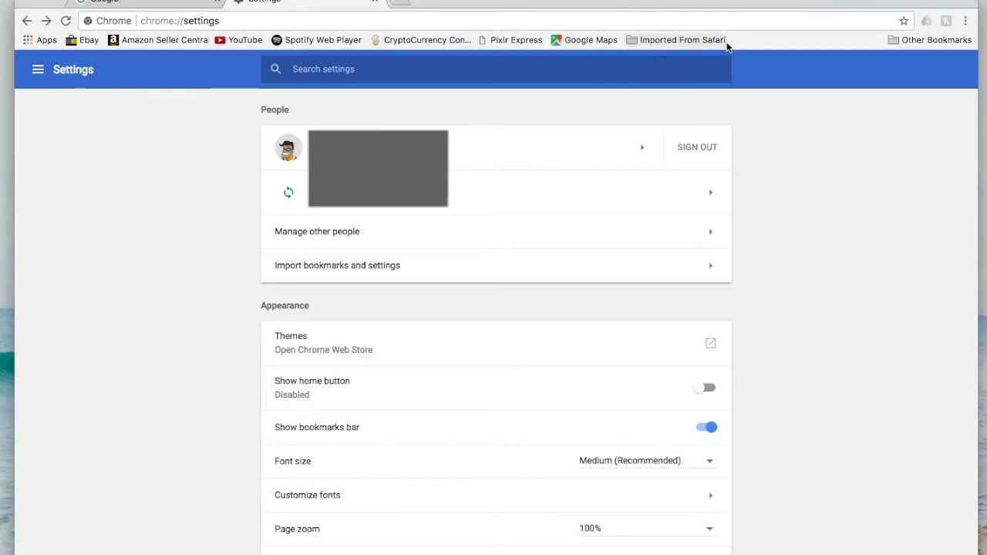
{"action": "mouse_move", "coordinate": [682, 40]}
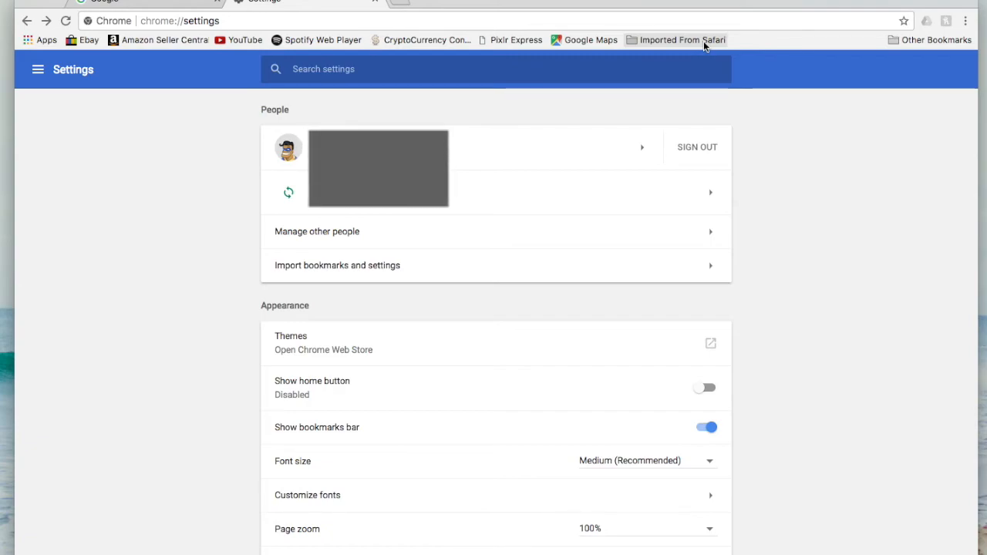
{"action": "mouse_move", "coordinate": [116, 145]}
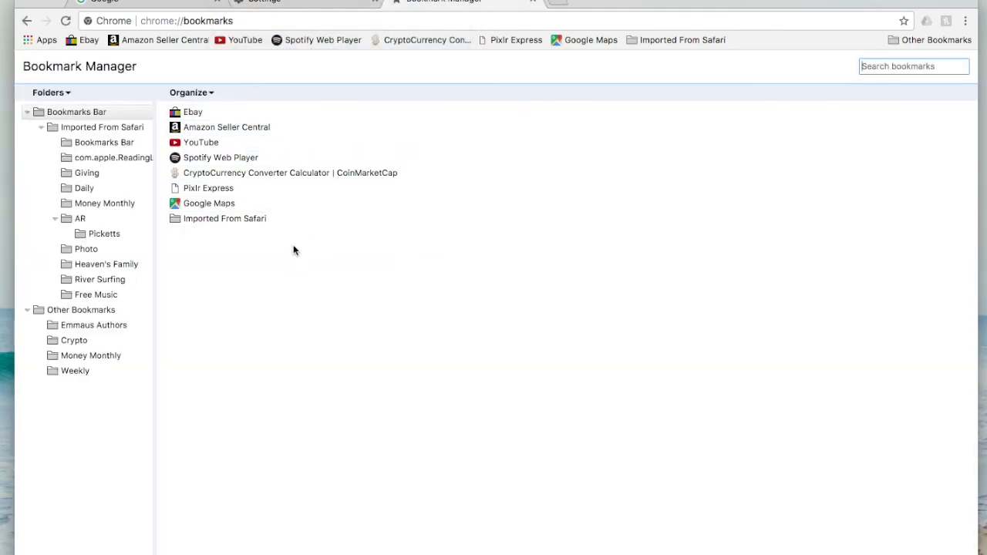
{"action": "mouse_move", "coordinate": [90, 382]}
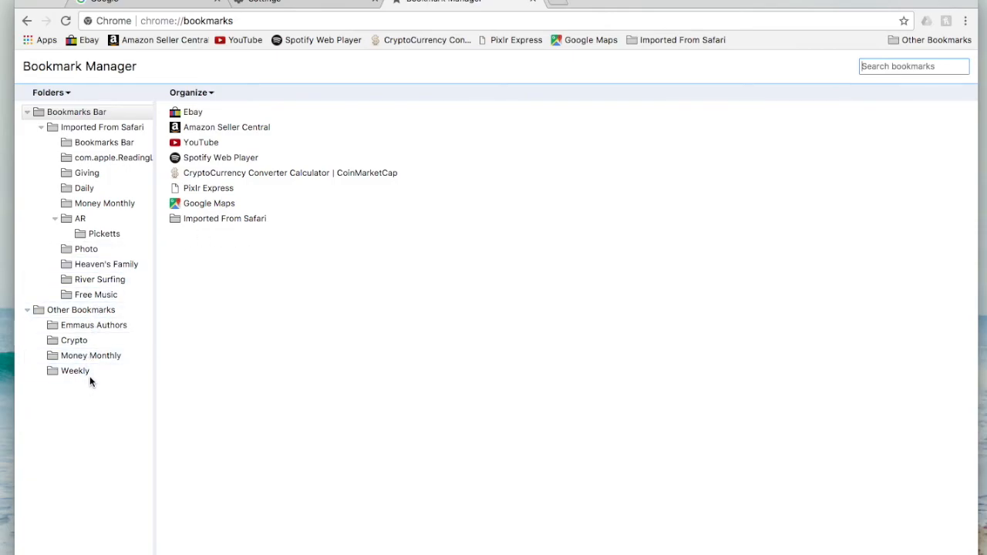
Step: Select the Imported From Safari folder in the Bookmark Manager to view its subfolders
{"action": "left_click", "coordinate": [87, 173]}
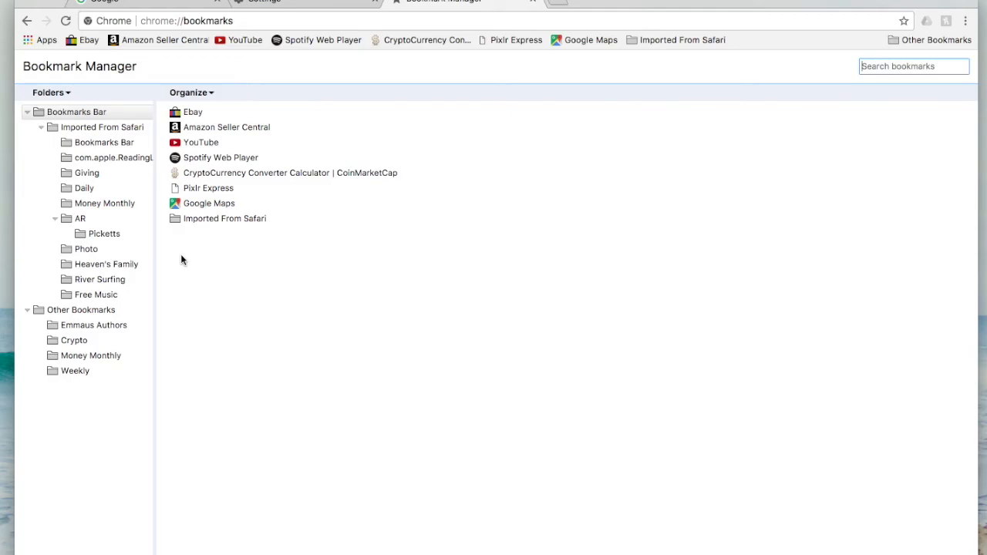
{"action": "mouse_move", "coordinate": [224, 253]}
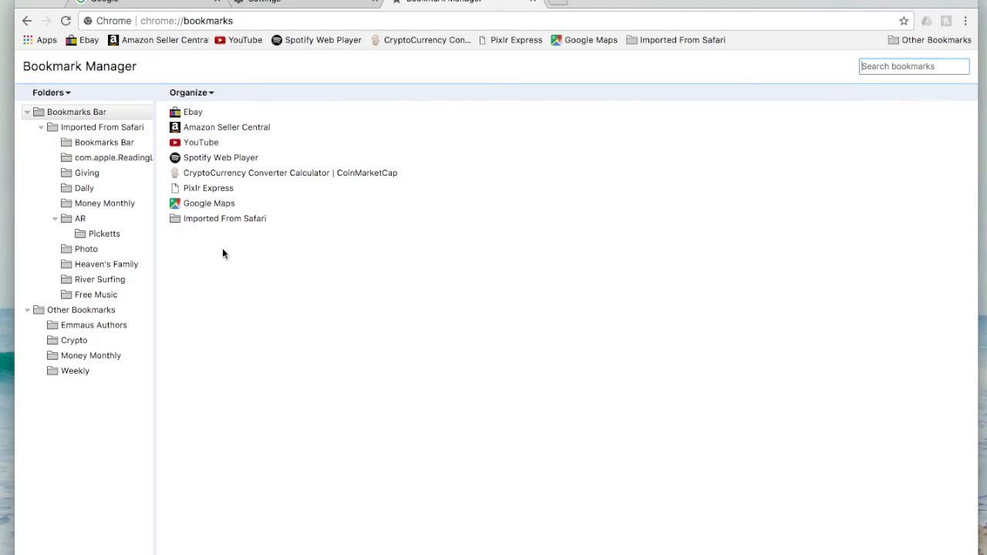
{"action": "mouse_move", "coordinate": [189, 362]}
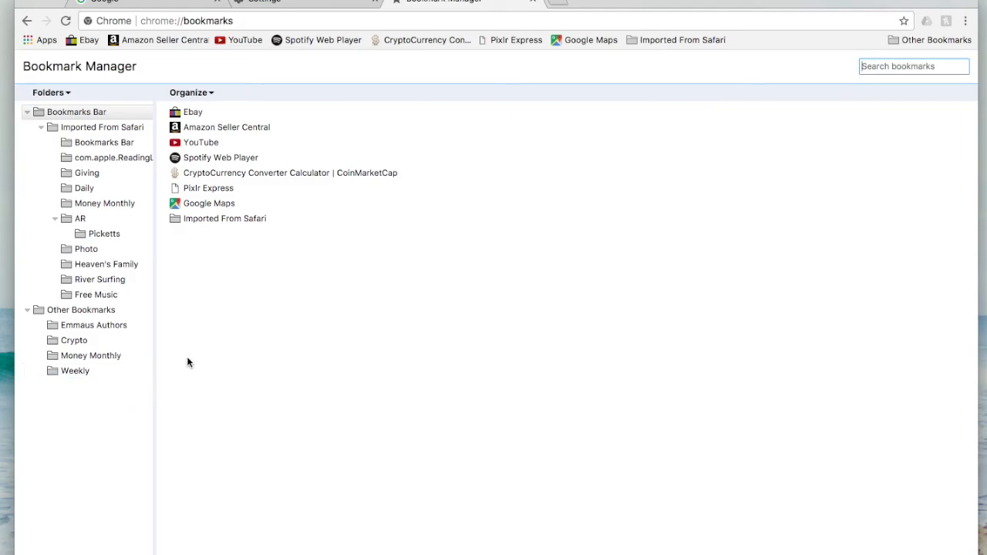
{"action": "mouse_move", "coordinate": [193, 347]}
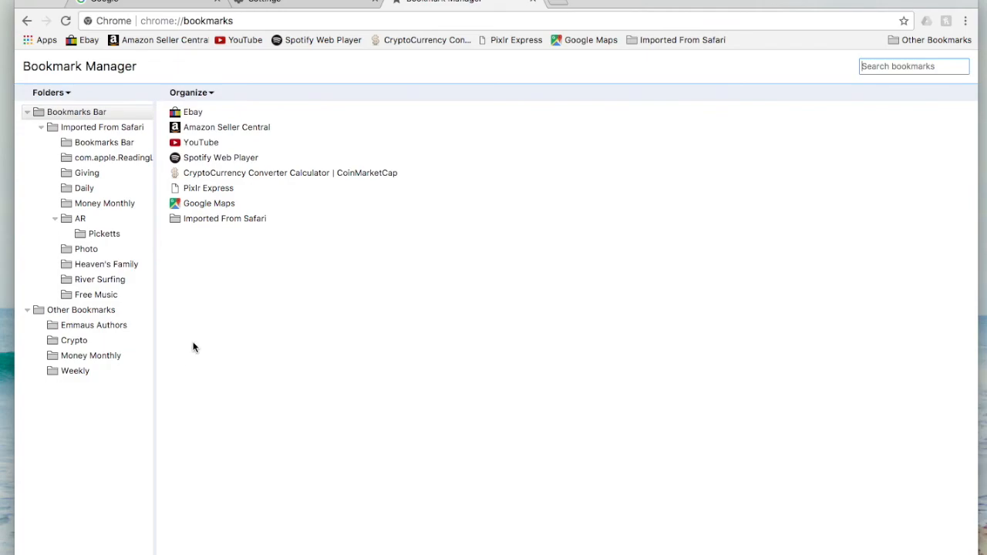
{"action": "mouse_move", "coordinate": [445, 250]}
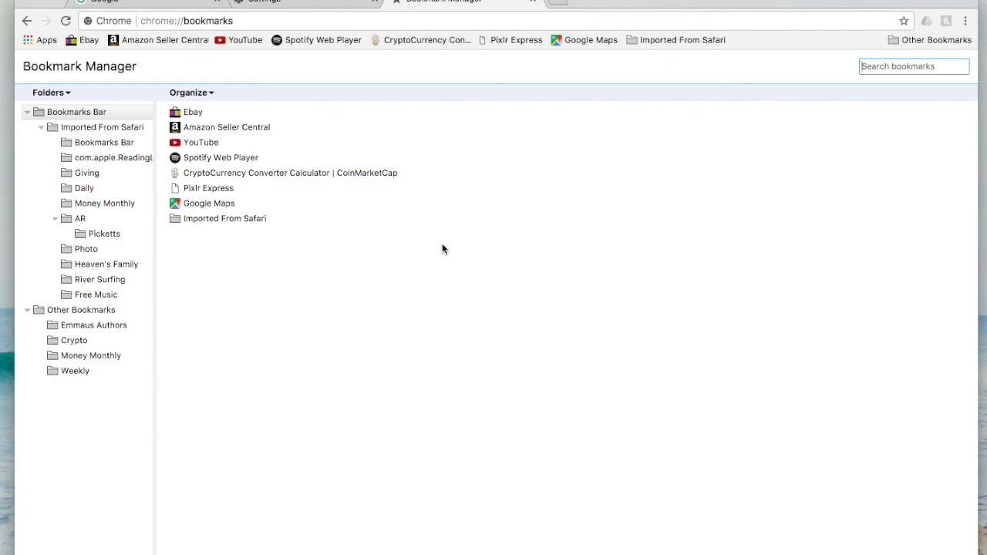
{"action": "mouse_move", "coordinate": [478, 102]}
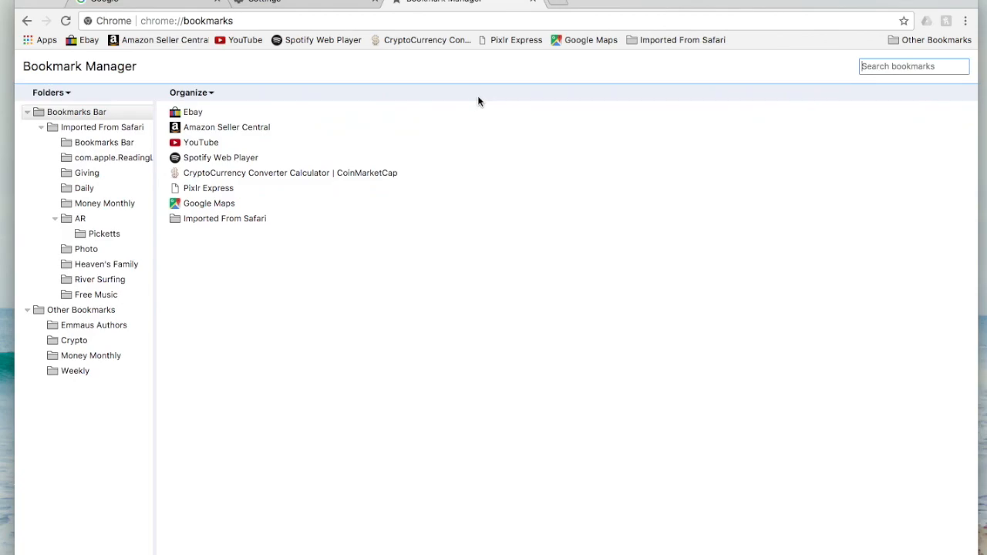